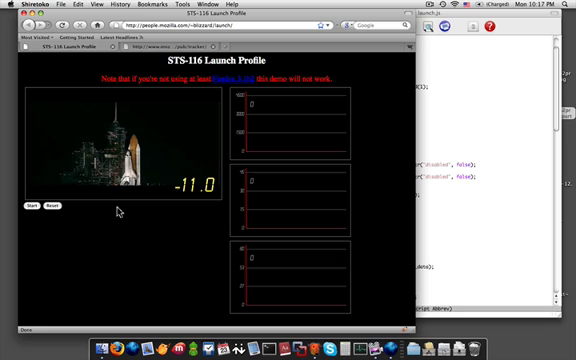
mouse_move(152, 228)
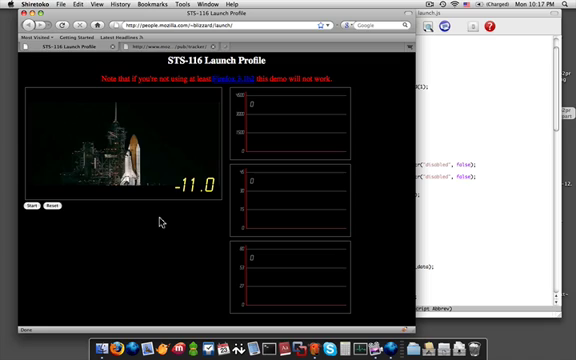
mouse_move(252, 110)
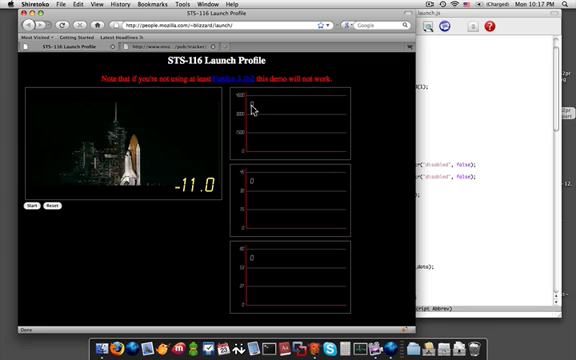
mouse_move(148, 160)
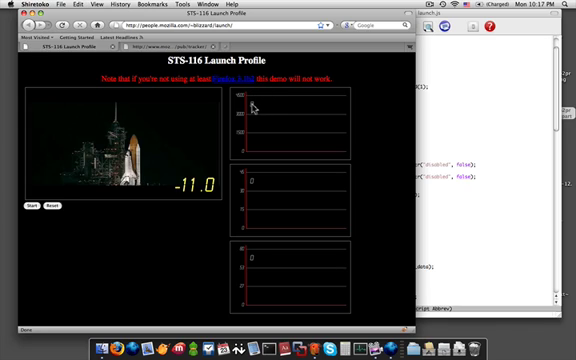
mouse_move(256, 184)
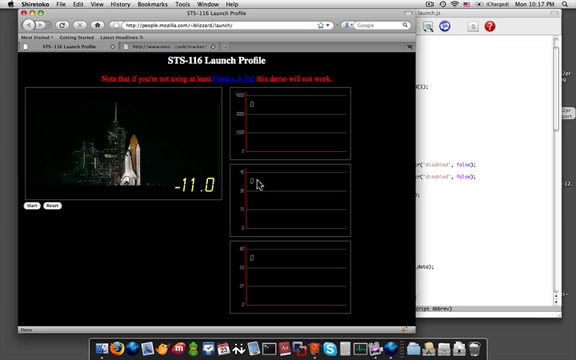
mouse_move(260, 262)
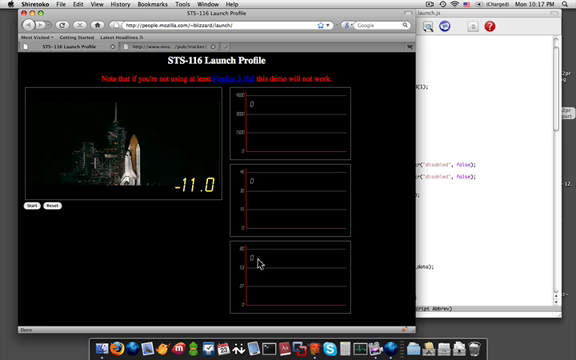
mouse_move(276, 154)
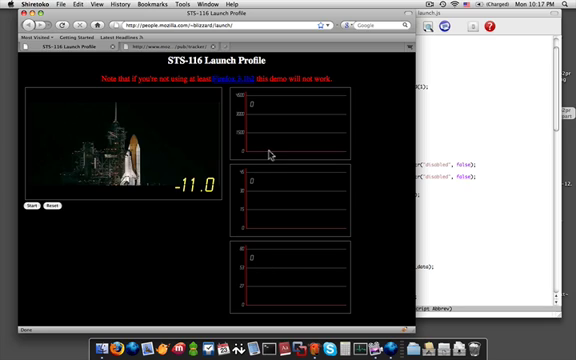
mouse_move(276, 128)
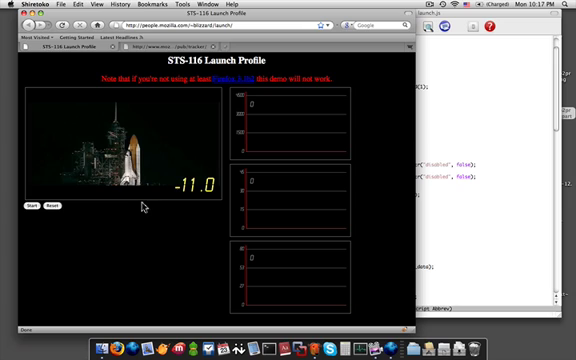
Step: Play the STS-116 launch video so the telemetry graphs plot the first ~31.8 seconds
click(32, 206)
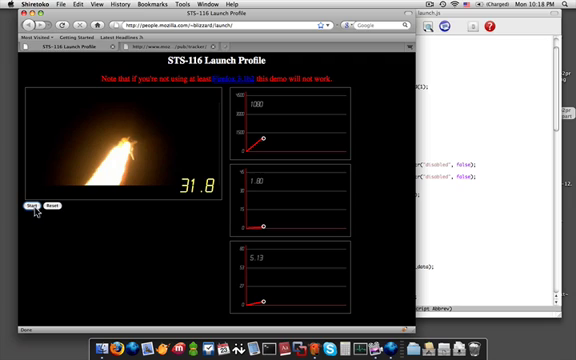
mouse_move(292, 152)
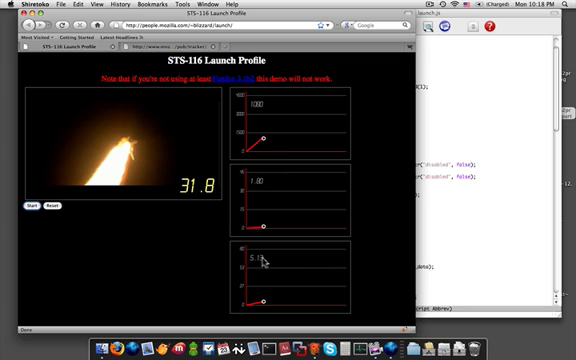
mouse_move(304, 208)
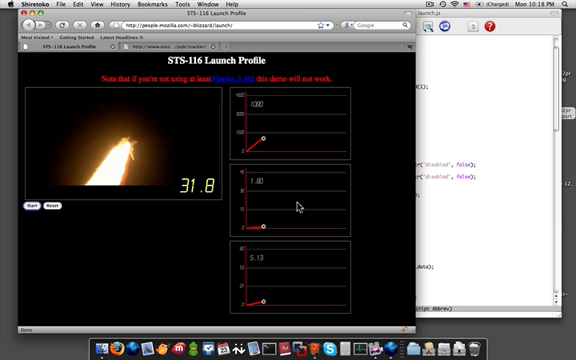
mouse_move(276, 158)
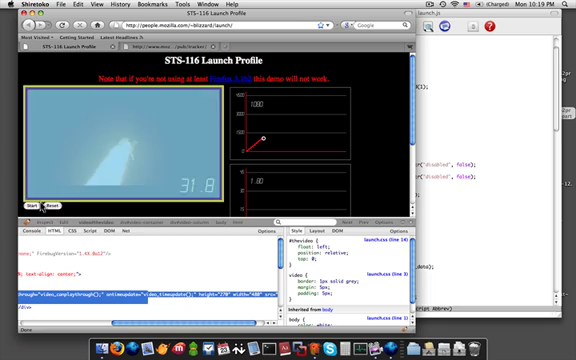
Step: Inspect the launch video element in Firebug to expose its tag and style rules
click(36, 204)
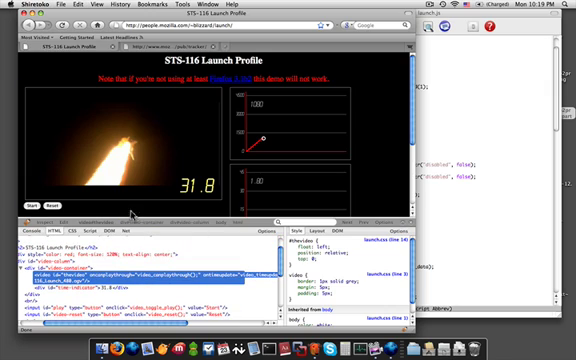
mouse_move(338, 108)
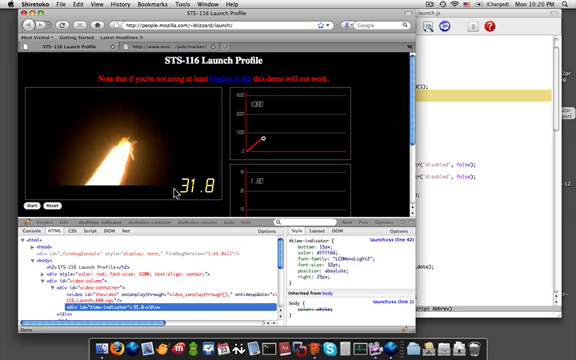
mouse_move(118, 184)
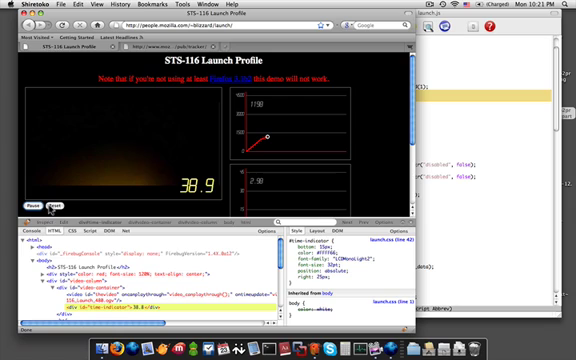
Step: Expand the launch page's HTML nodes to view the video and telemetry overlay elements
click(42, 204)
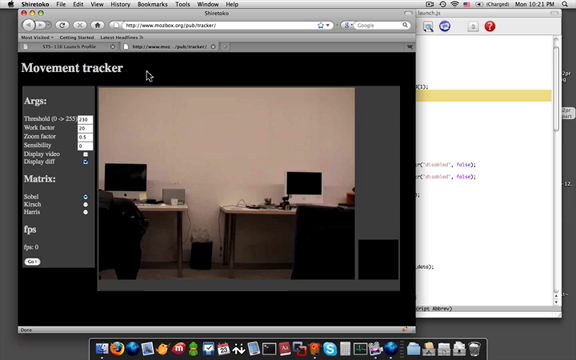
mouse_move(202, 174)
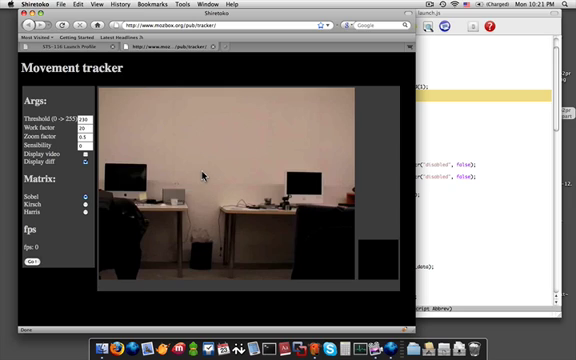
mouse_move(204, 204)
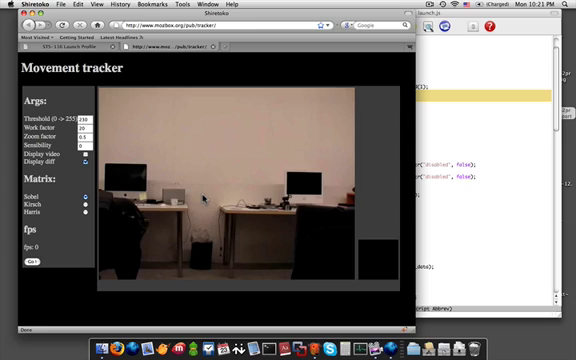
mouse_move(208, 136)
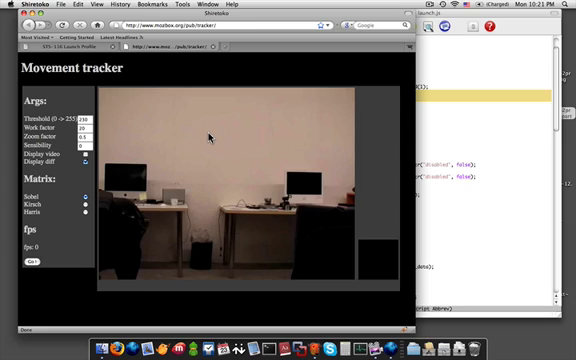
mouse_move(204, 162)
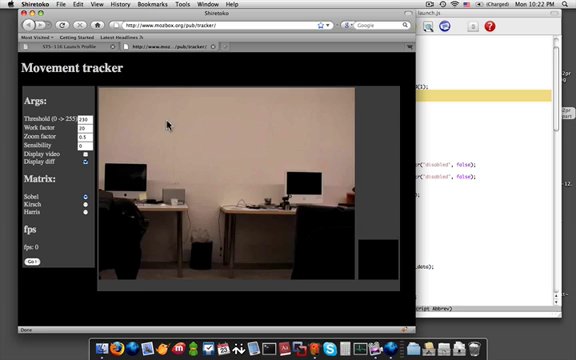
mouse_move(238, 104)
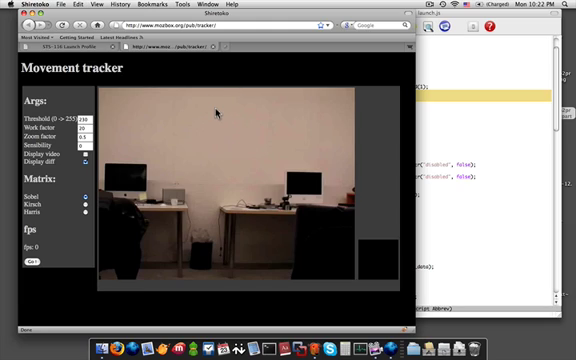
mouse_move(210, 100)
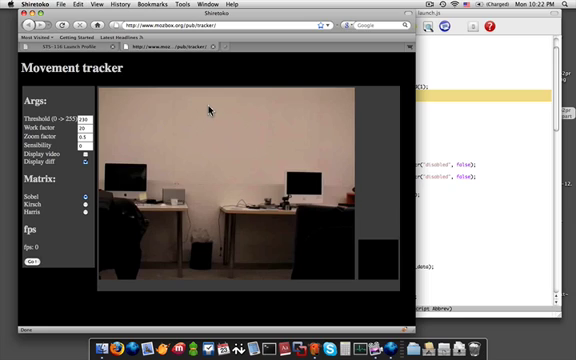
mouse_move(120, 104)
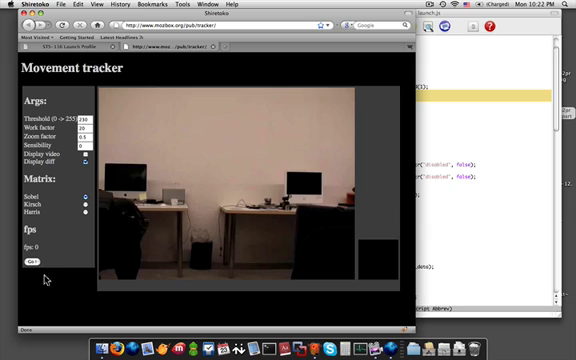
Step: Start movement tracking on the webcam feed so the motion bar graph appears
click(32, 264)
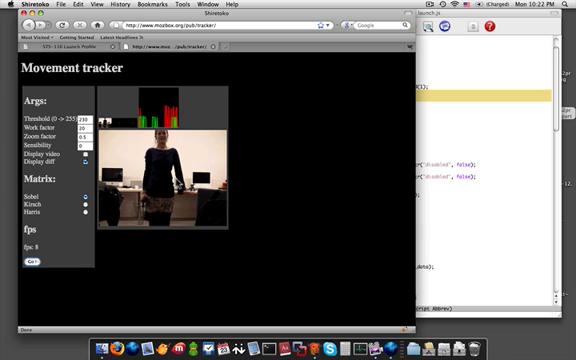
mouse_move(260, 178)
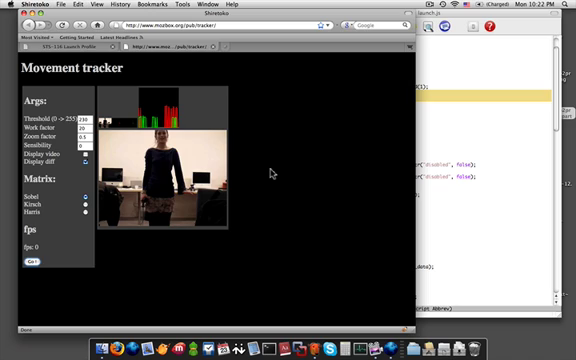
mouse_move(348, 292)
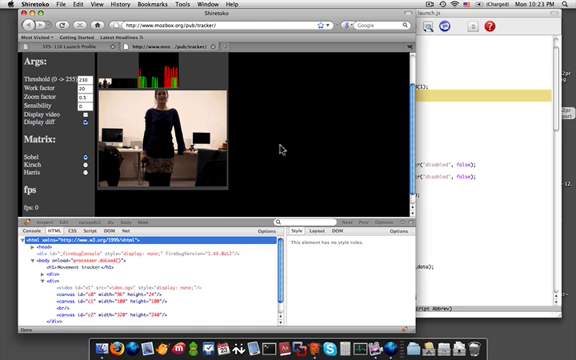
mouse_move(260, 164)
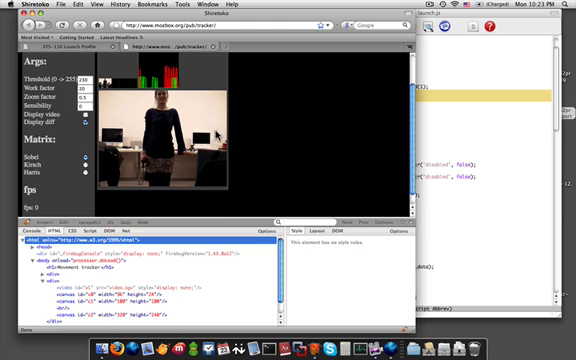
mouse_move(274, 140)
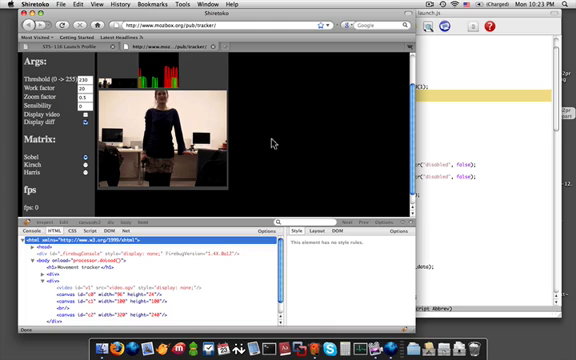